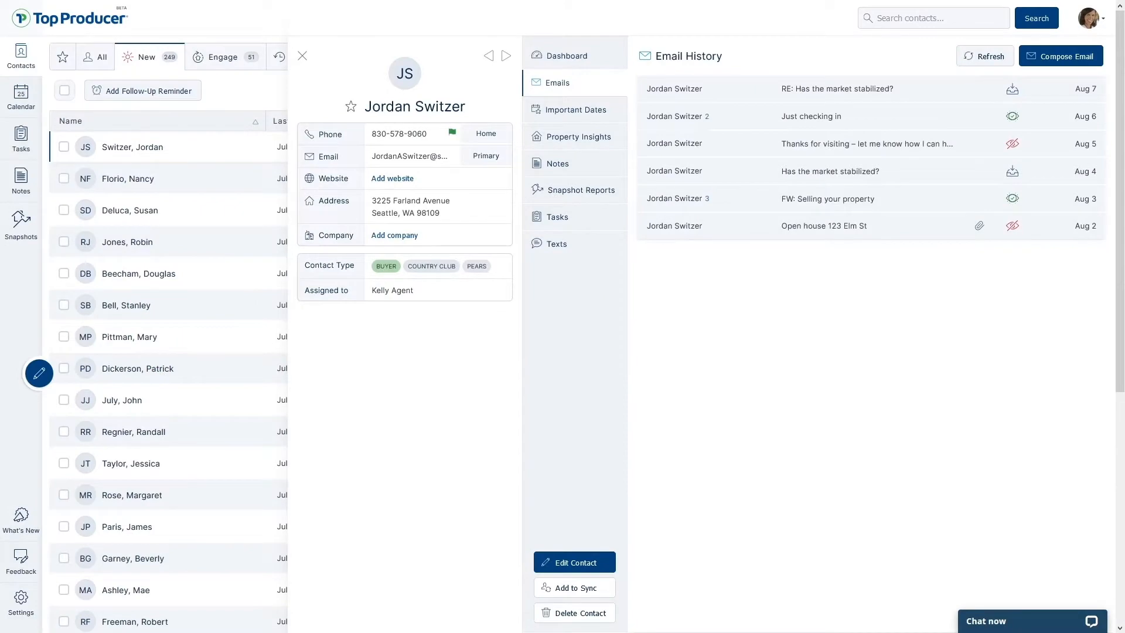
left_click(557, 243)
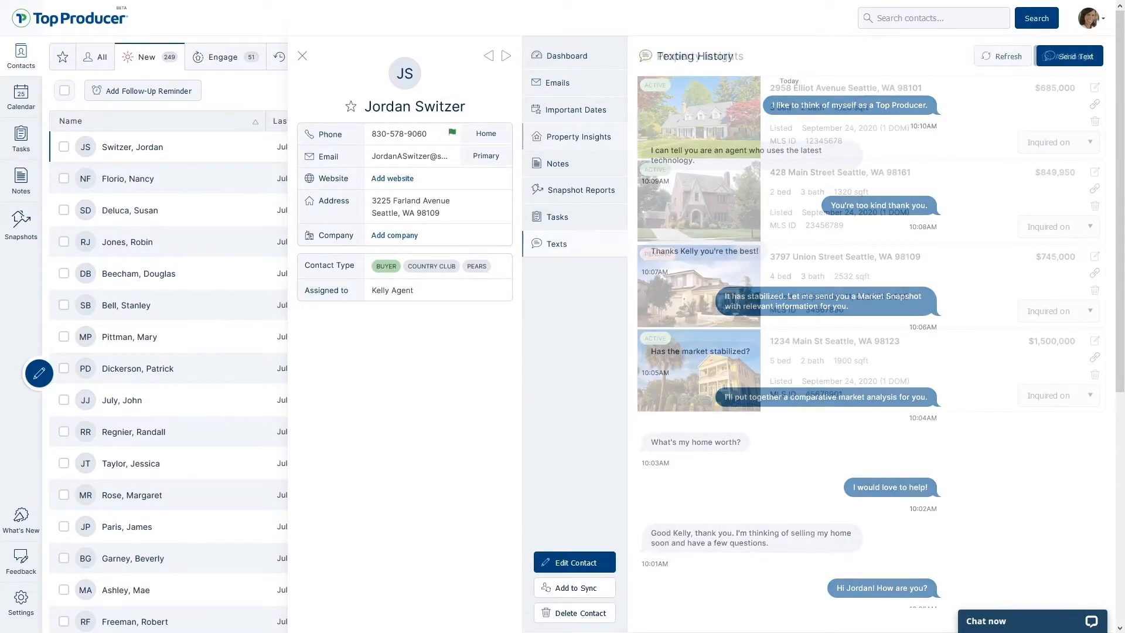
left_click(578, 137)
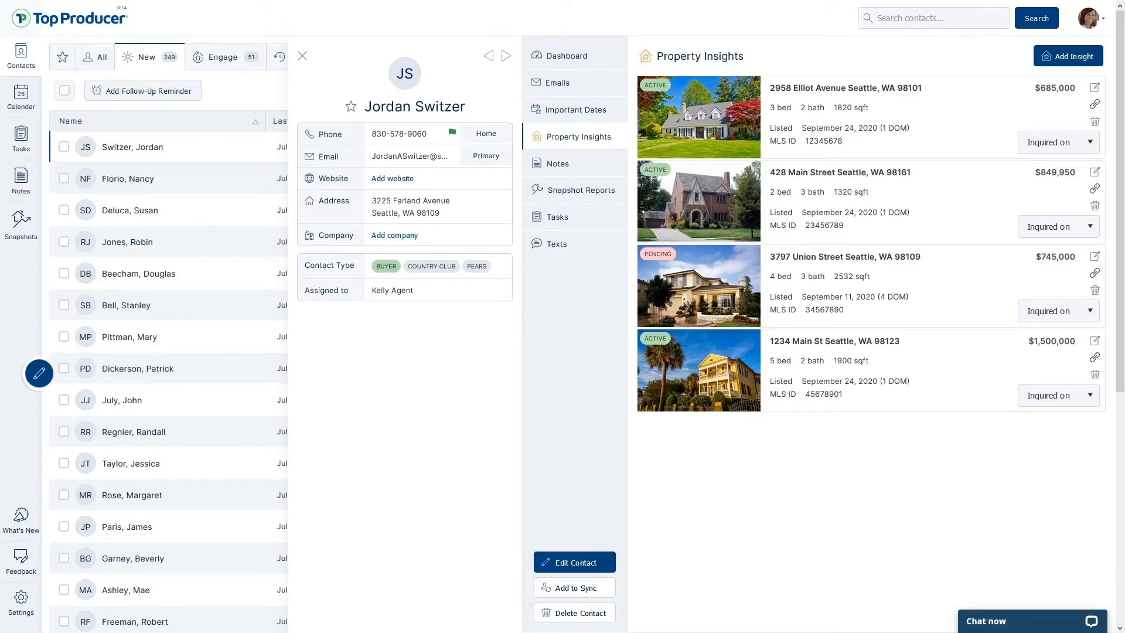
left_click(303, 57)
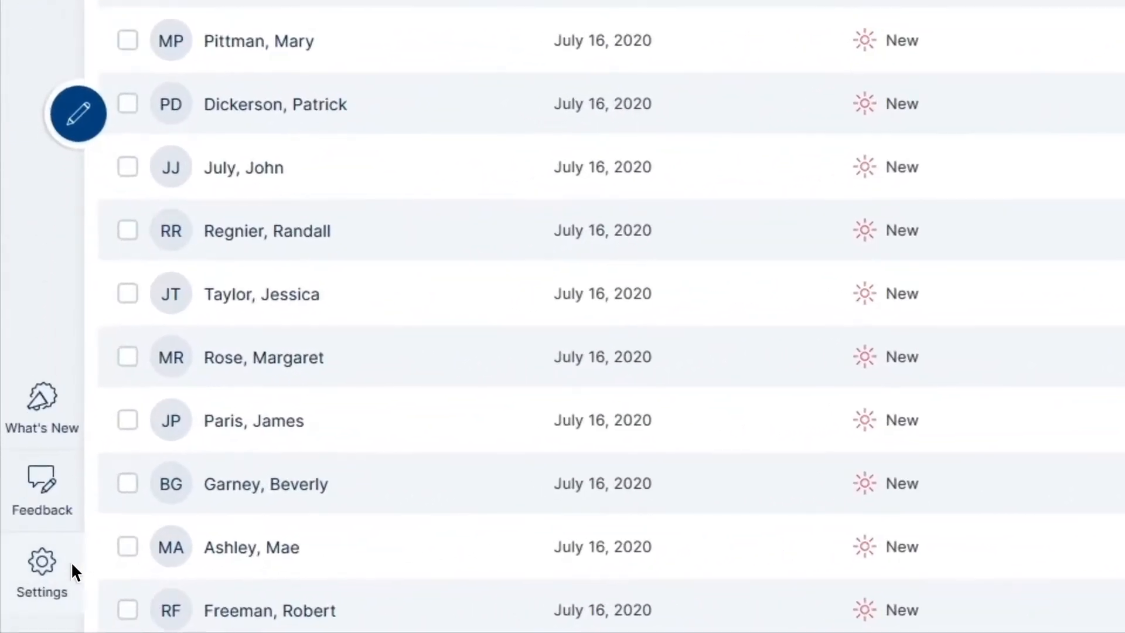
Step: Go to the MLS Credentials page in account settings
left_click(41, 570)
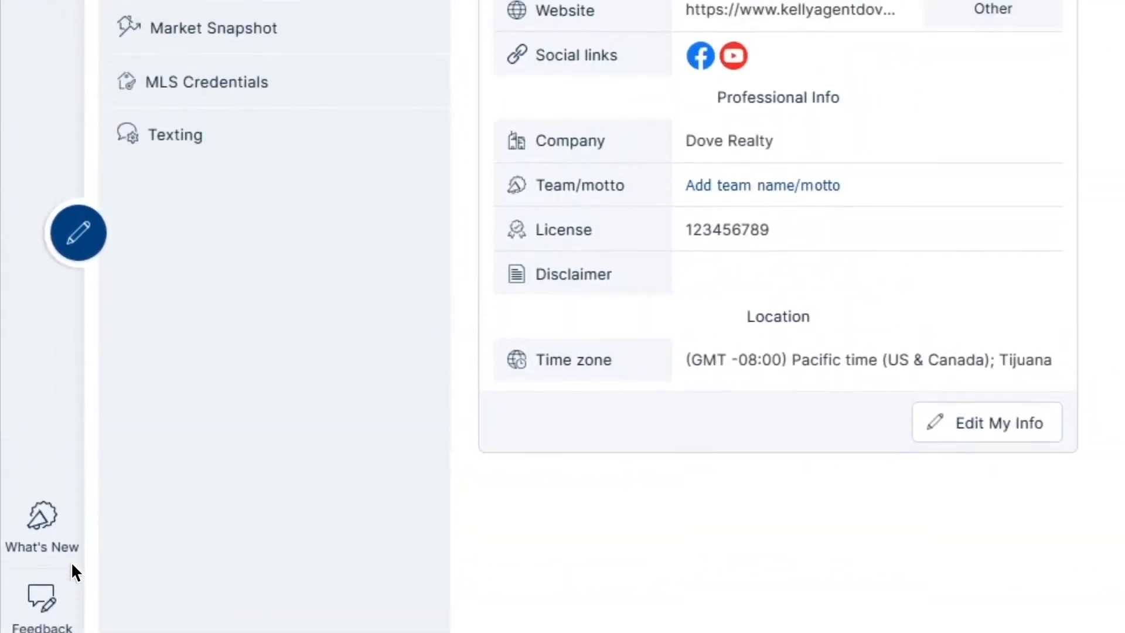
scroll("down", 3)
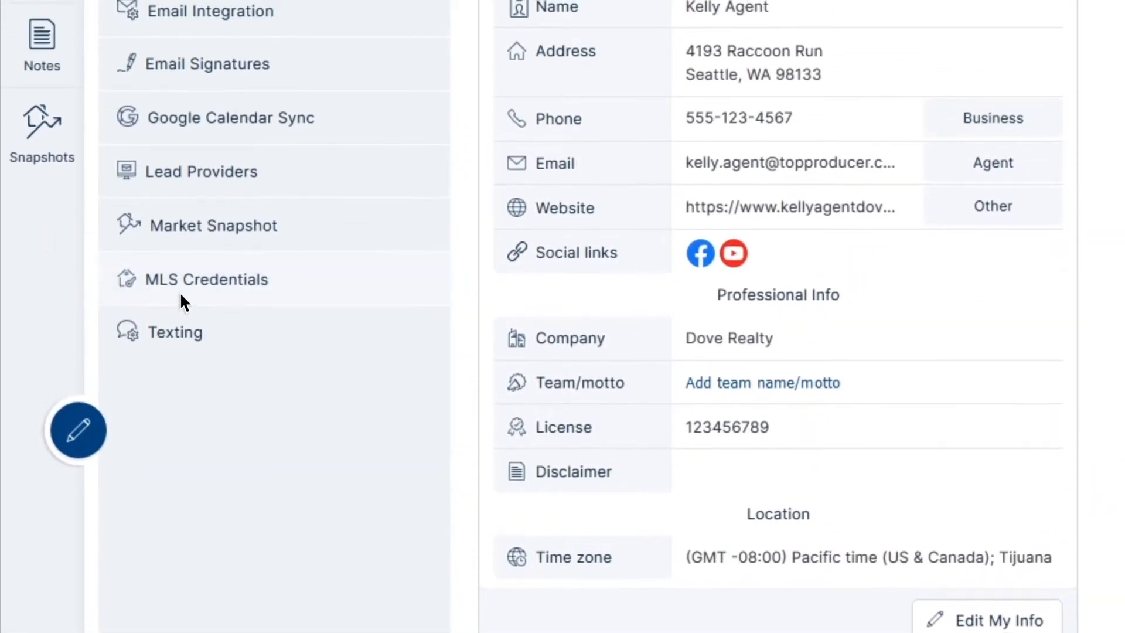
left_click(205, 279)
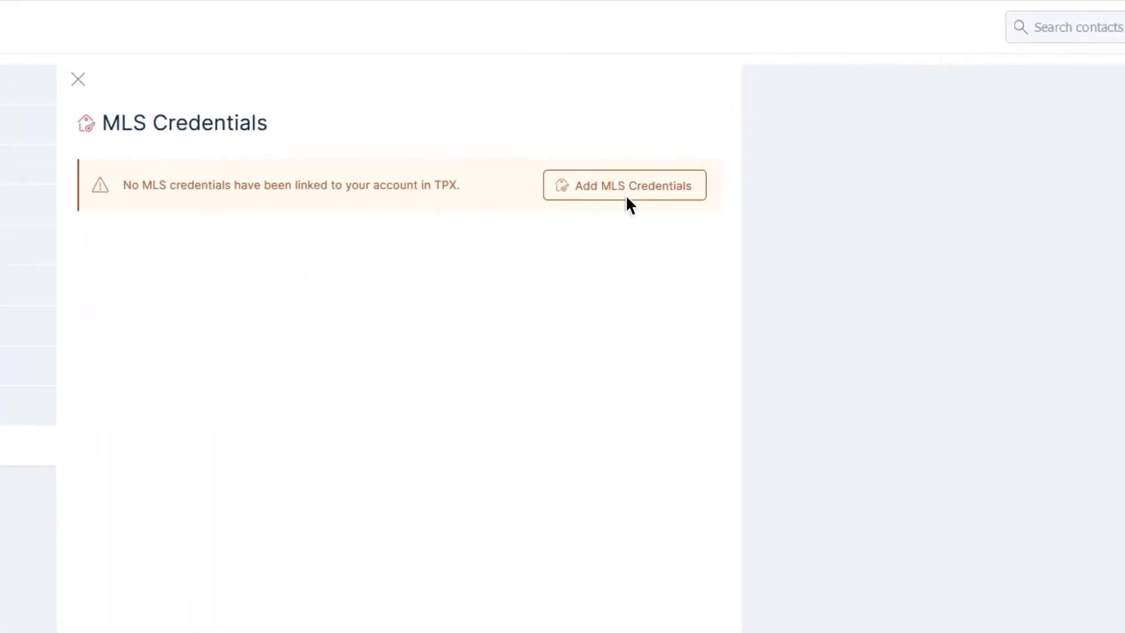
Step: Add Northwest MLS PS credentials with username and password and save them
left_click(624, 186)
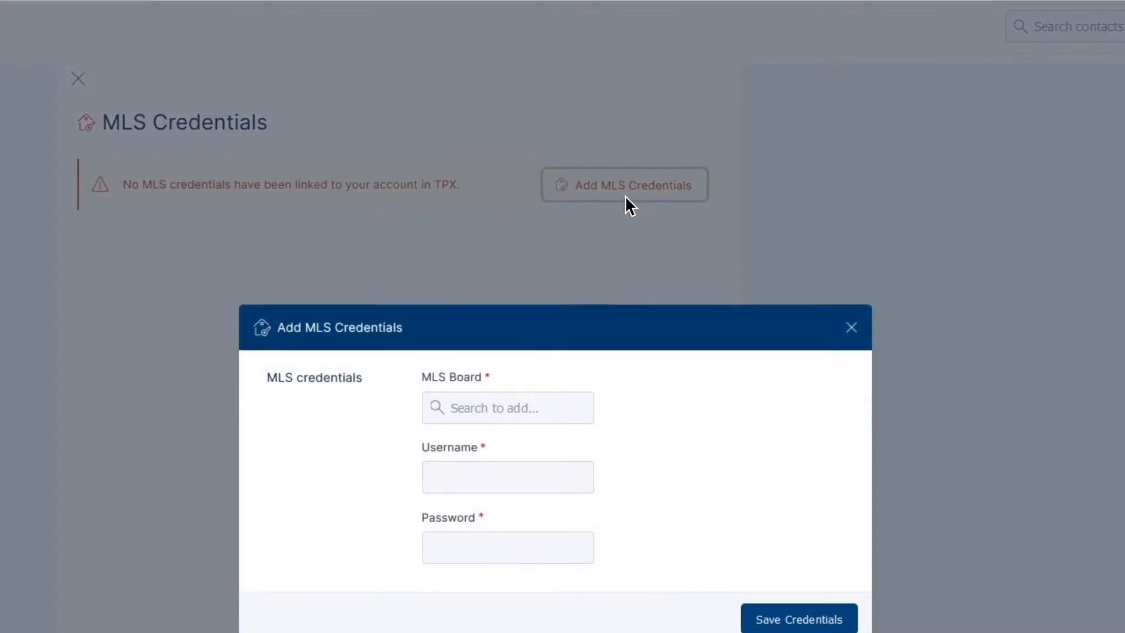
left_click(507, 408)
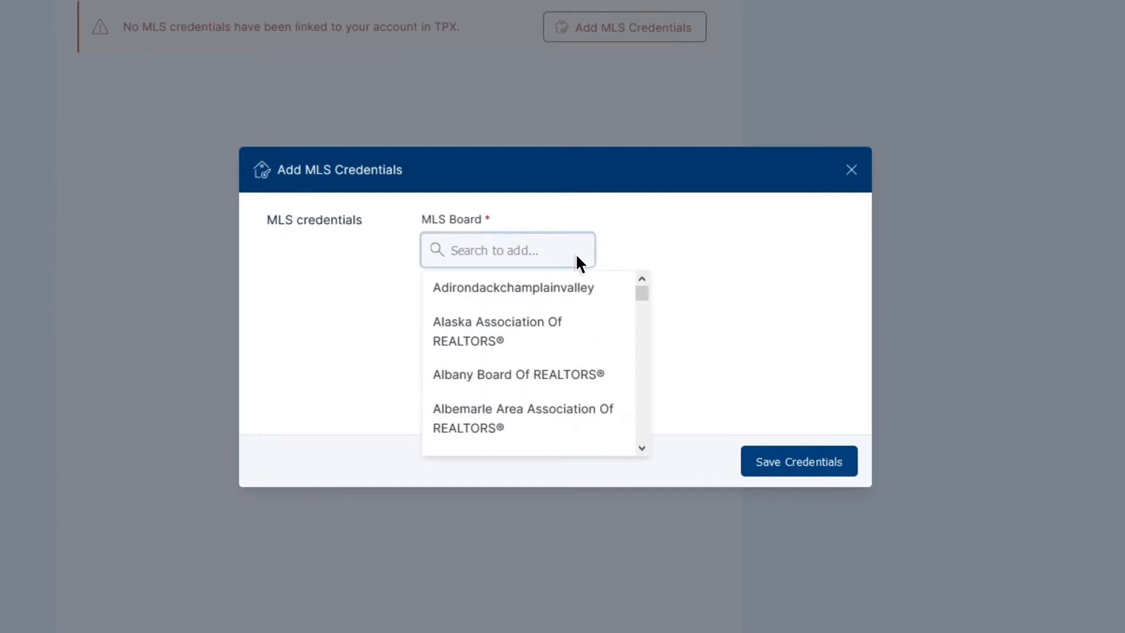
type("Northwest MLS")
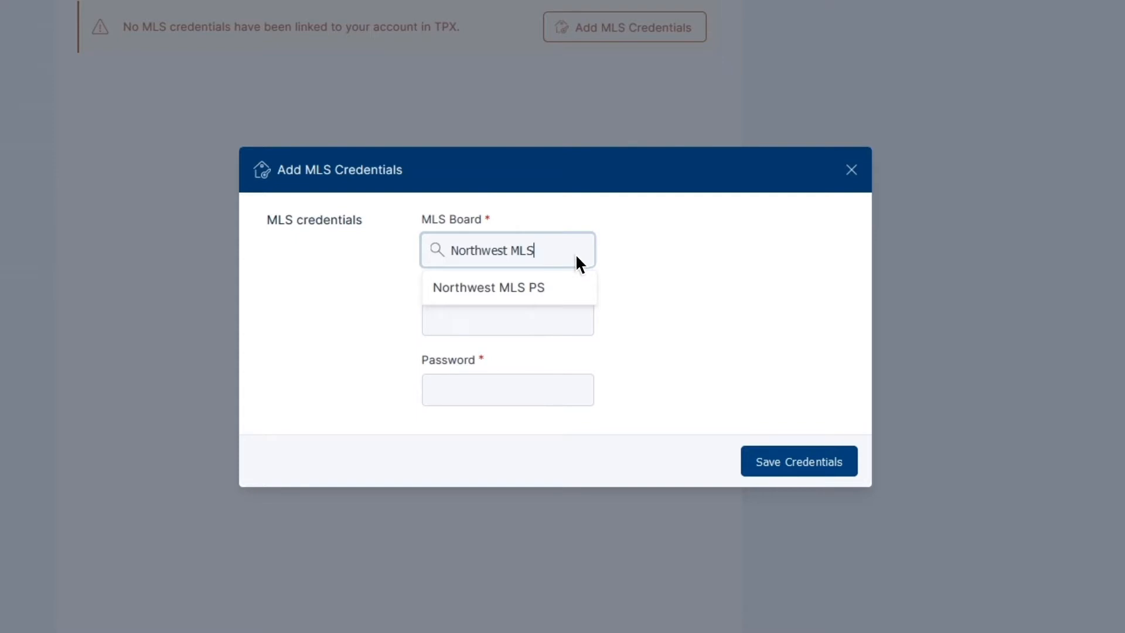
left_click(489, 287)
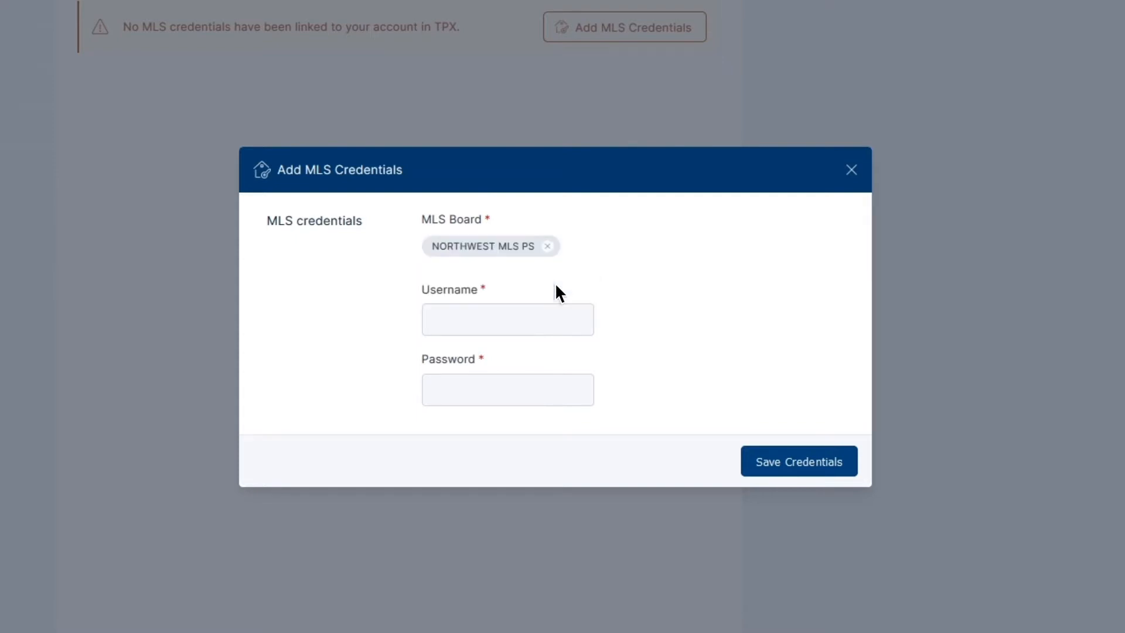
mouse_move(579, 330)
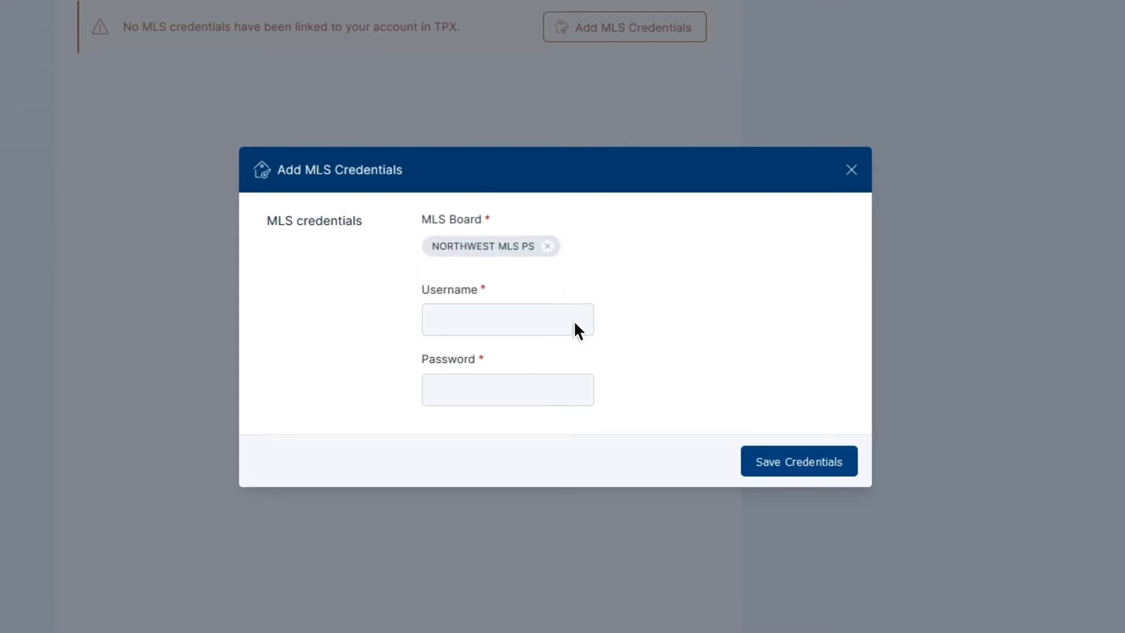
type("kellyagent")
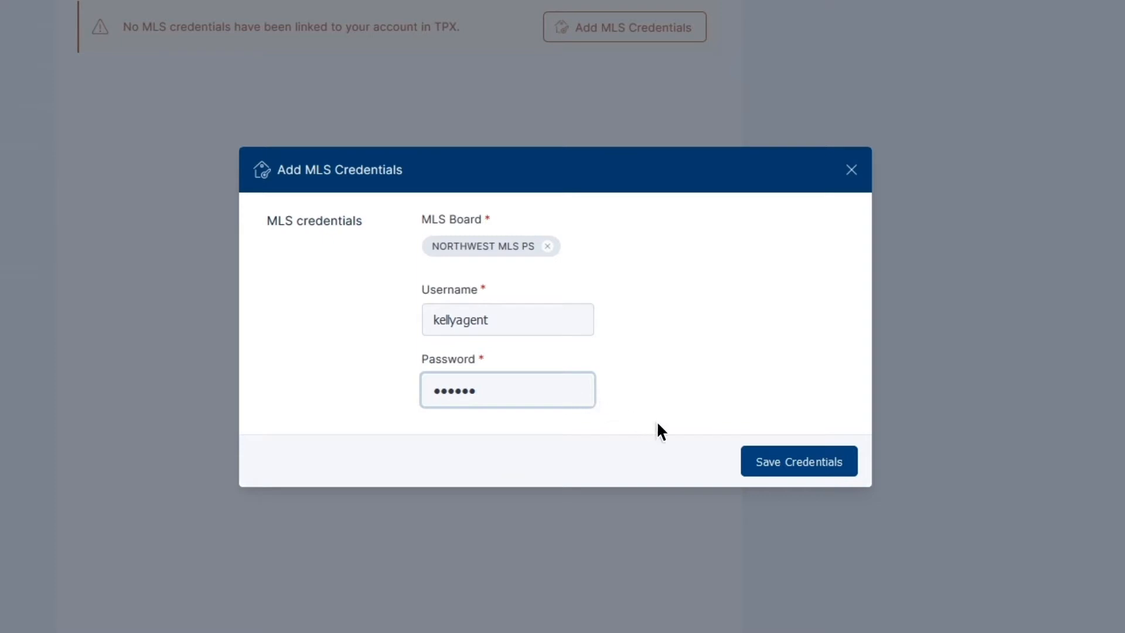
left_click(798, 460)
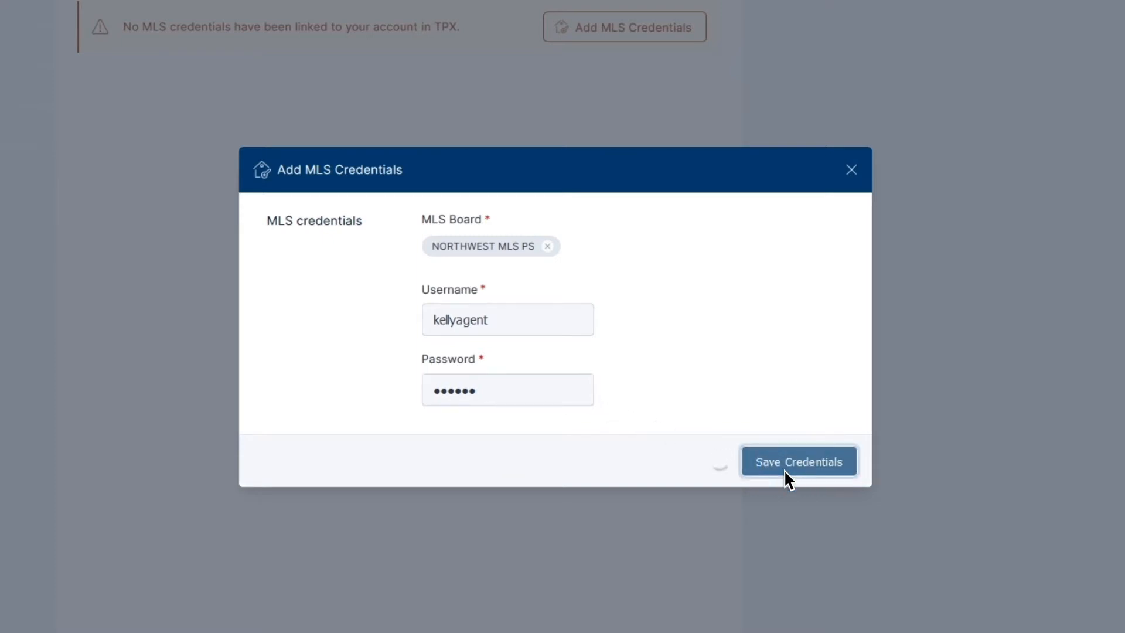
Step: Confirm the save so Northwest MLS appears as Valid in the credentials table
left_click(798, 461)
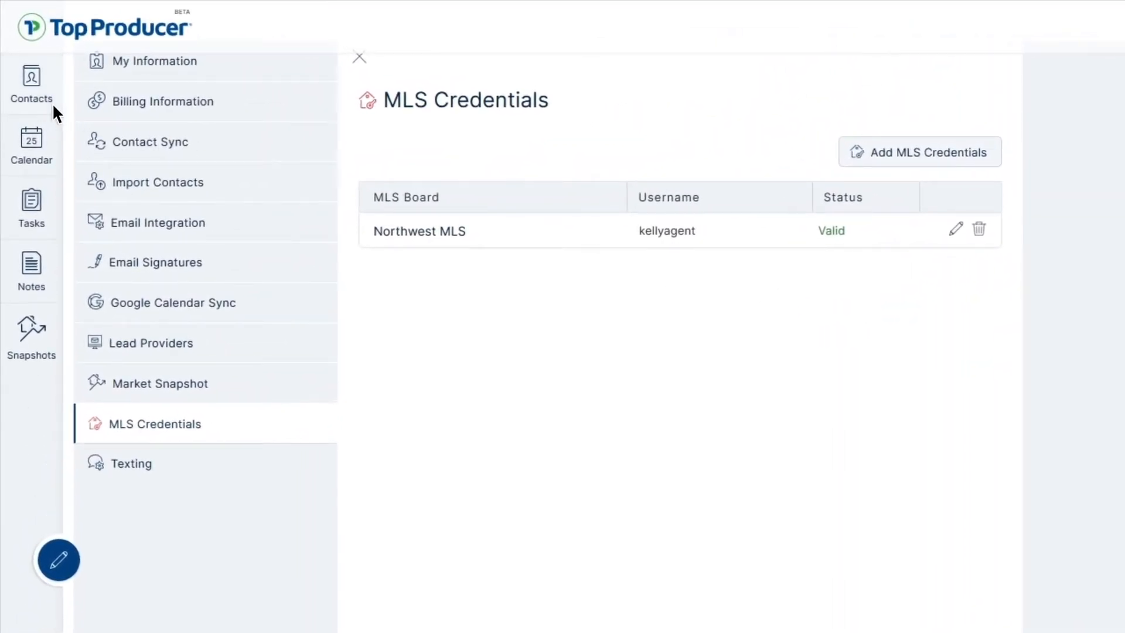
left_click(31, 82)
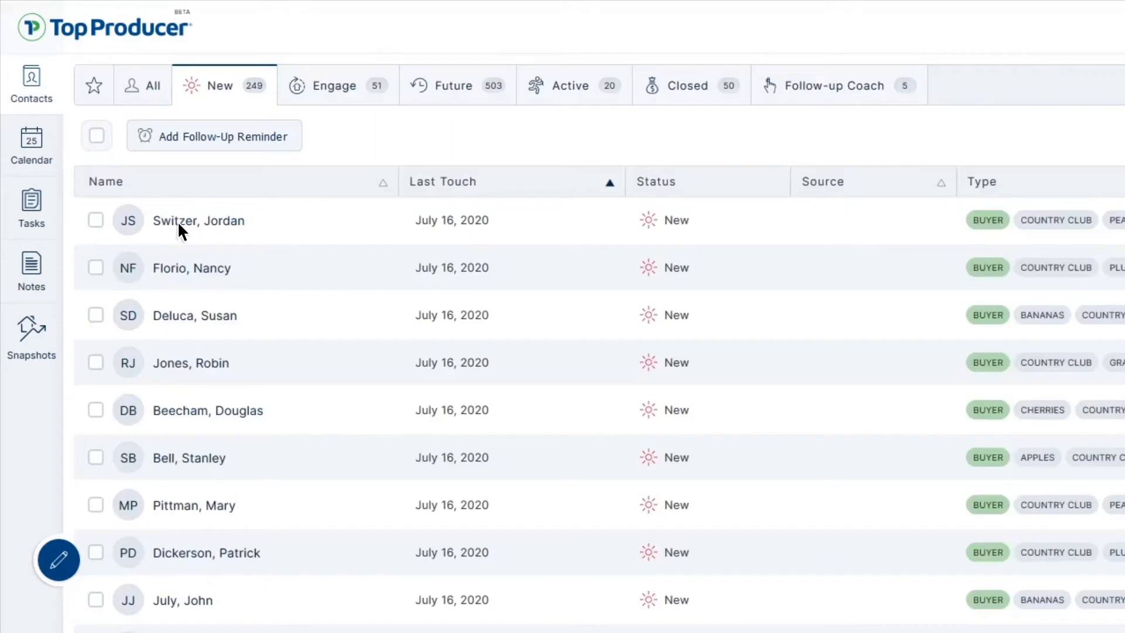
left_click(198, 220)
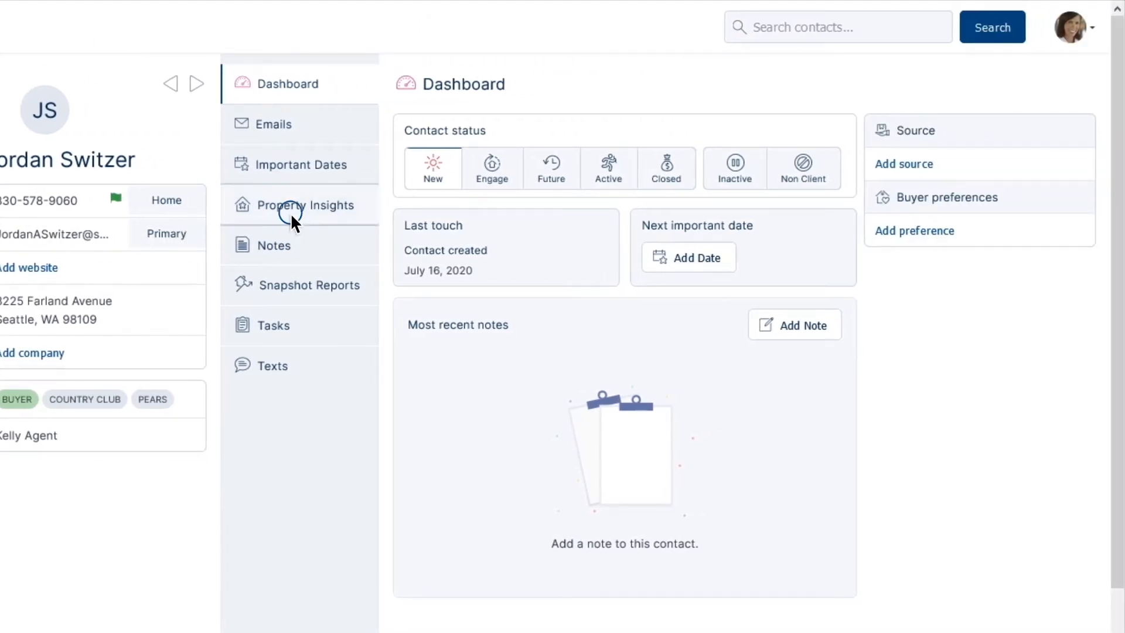
left_click(304, 204)
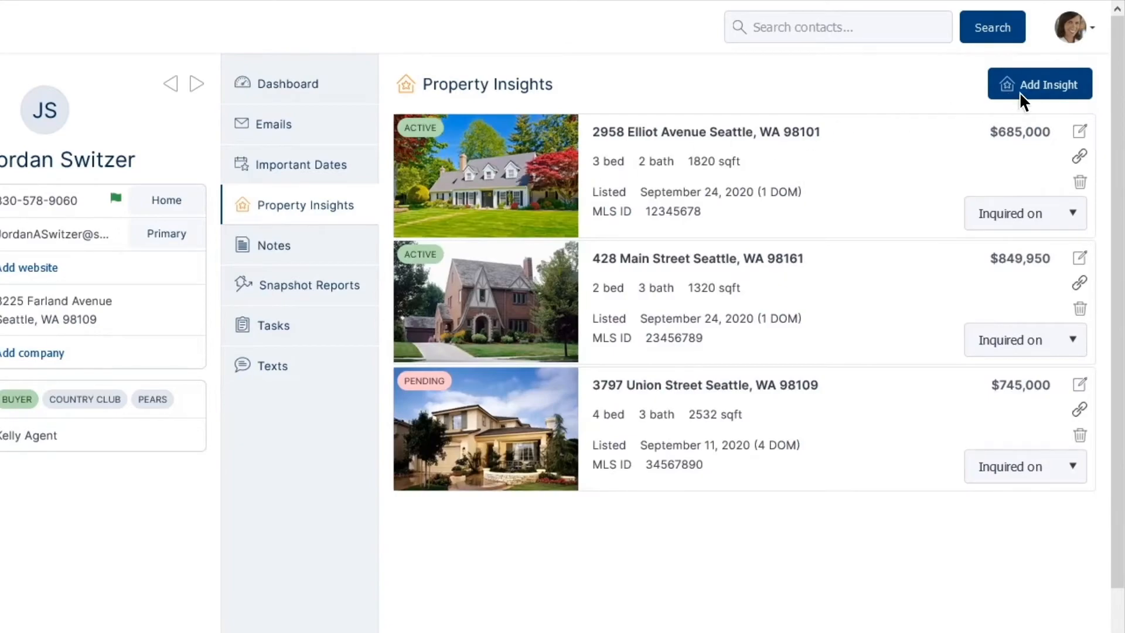
Step: Start a new property insight and search the address '1234 Main St'
left_click(1039, 84)
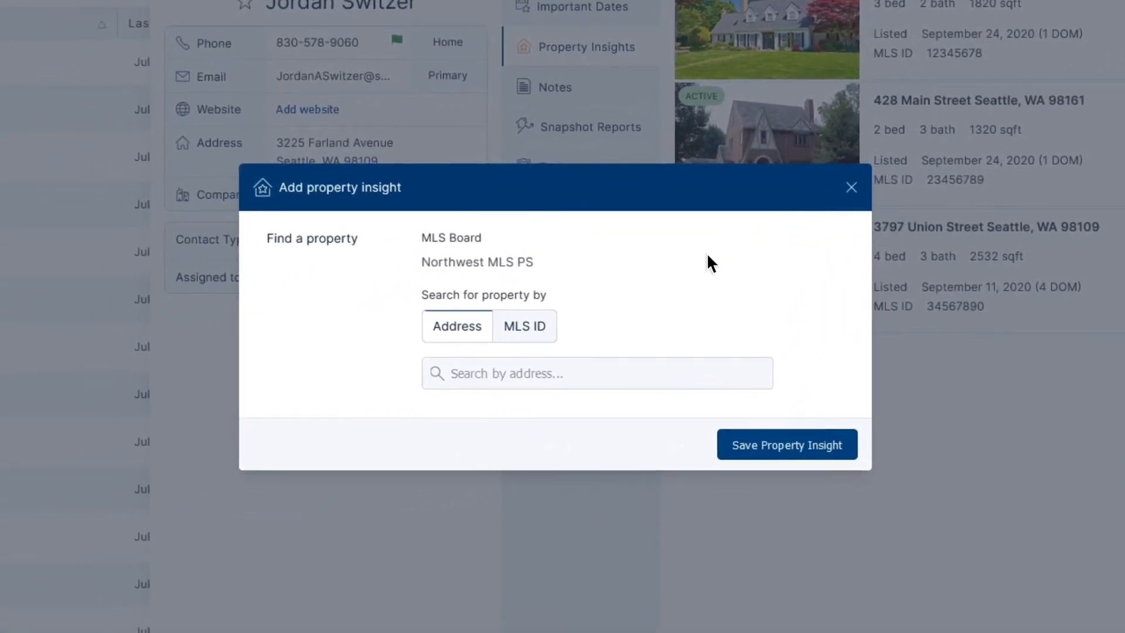
mouse_move(574, 338)
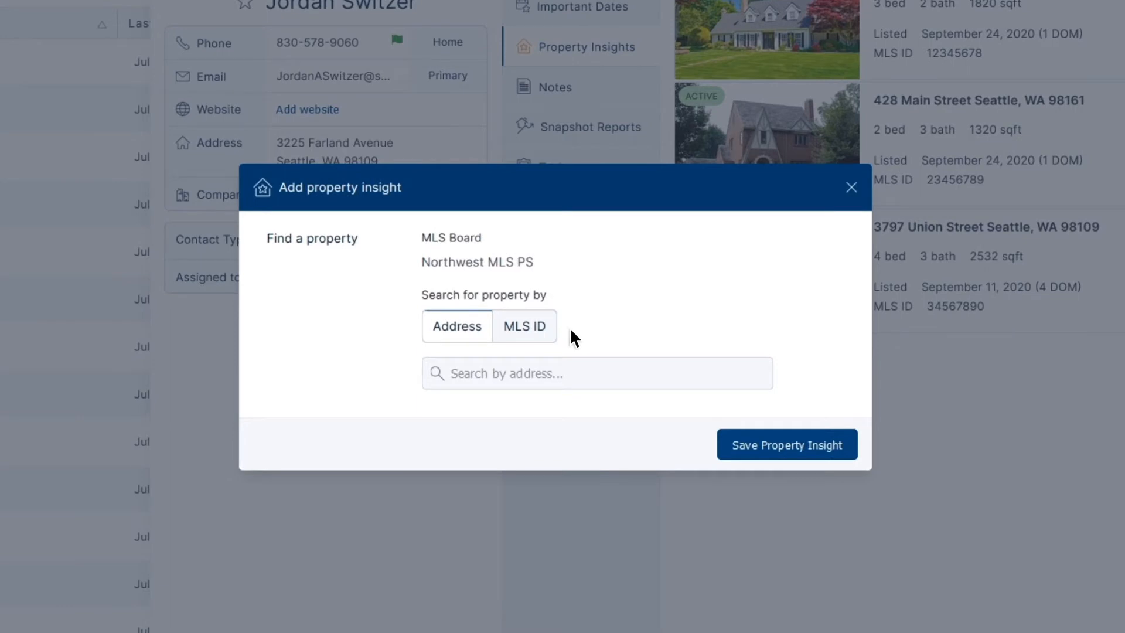
left_click(597, 373)
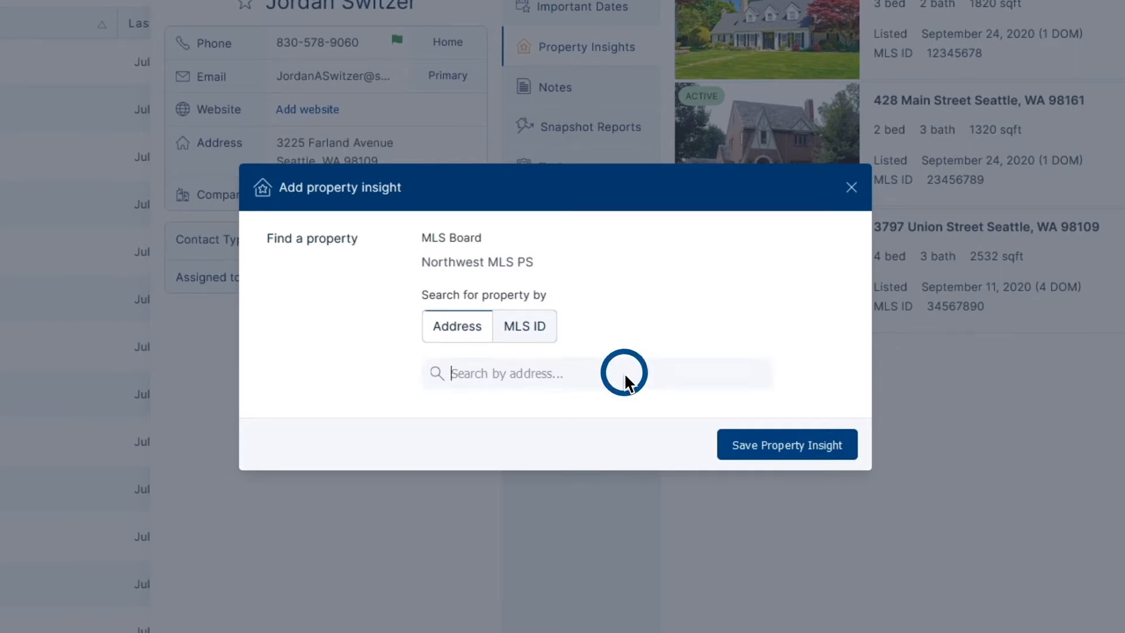
left_click(595, 372)
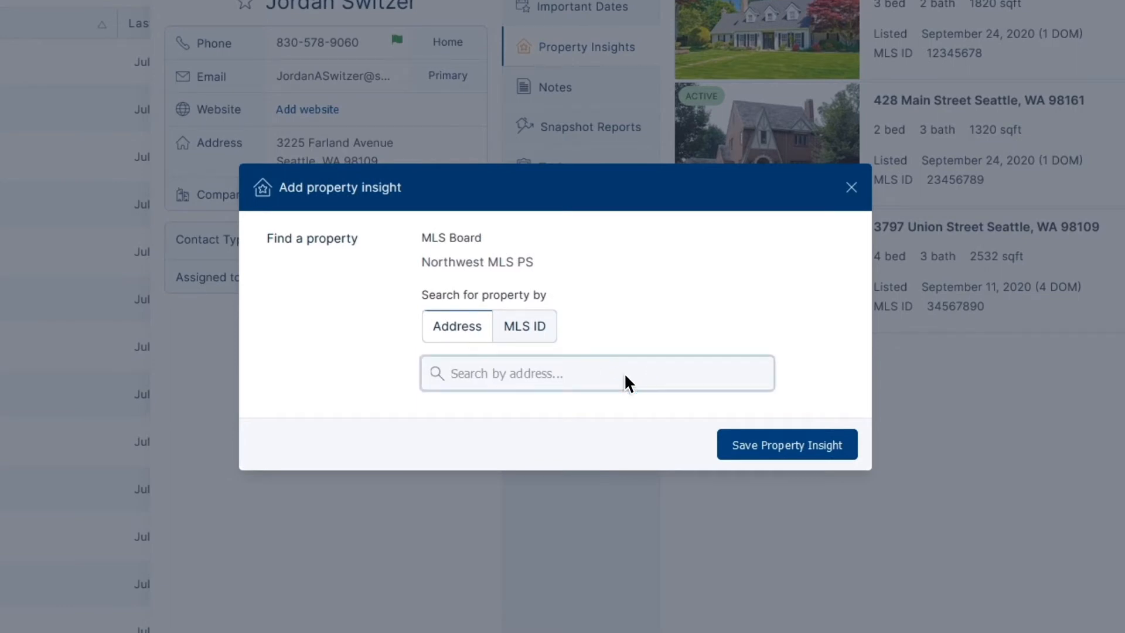
type("1234 Main")
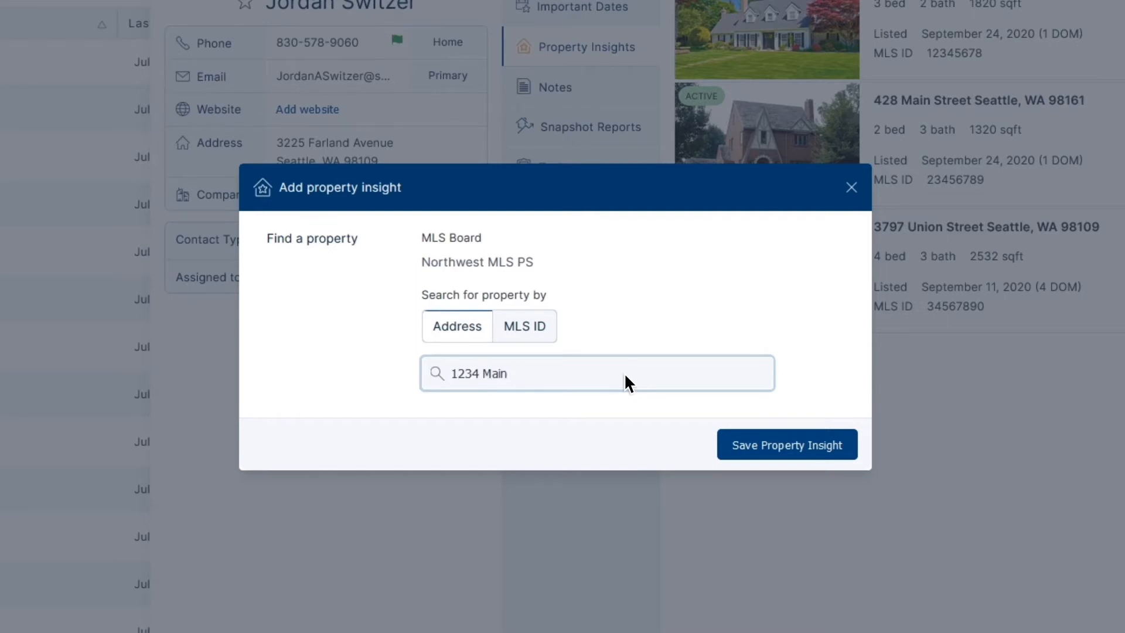
type("St")
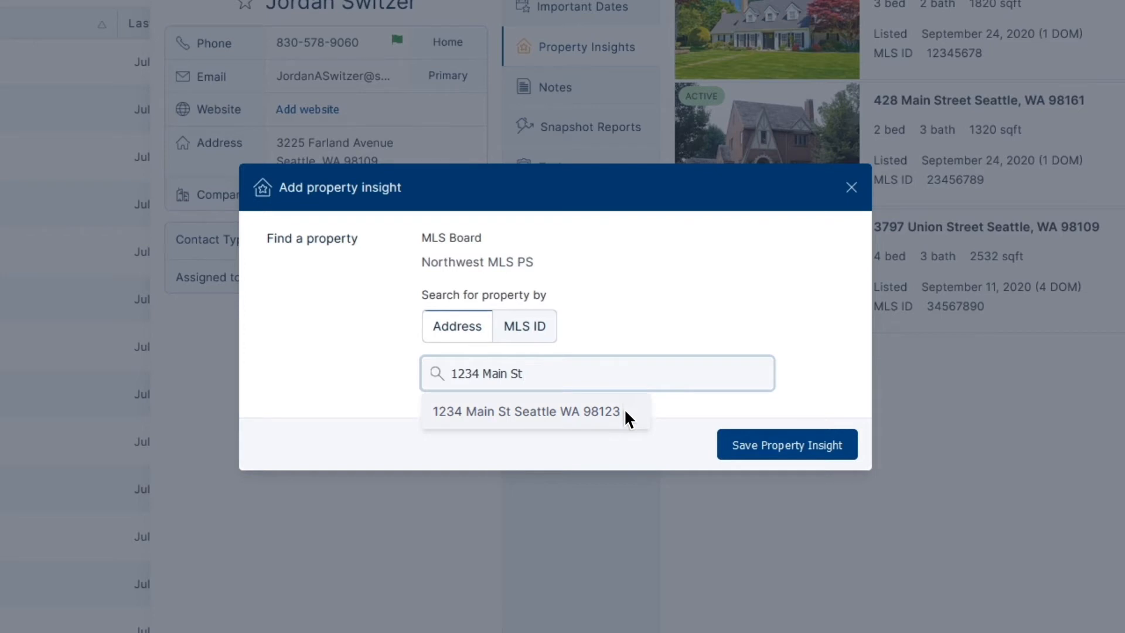
Step: Select 1234 Main St Seattle WA 98123, mark it Interested in, and save
left_click(526, 411)
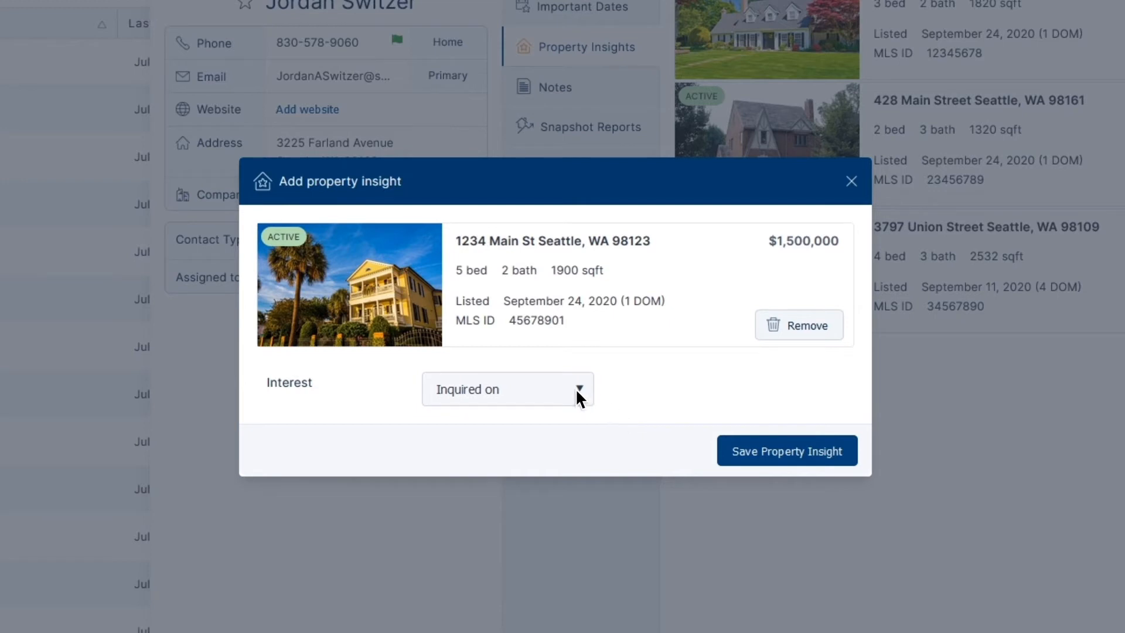
left_click(506, 390)
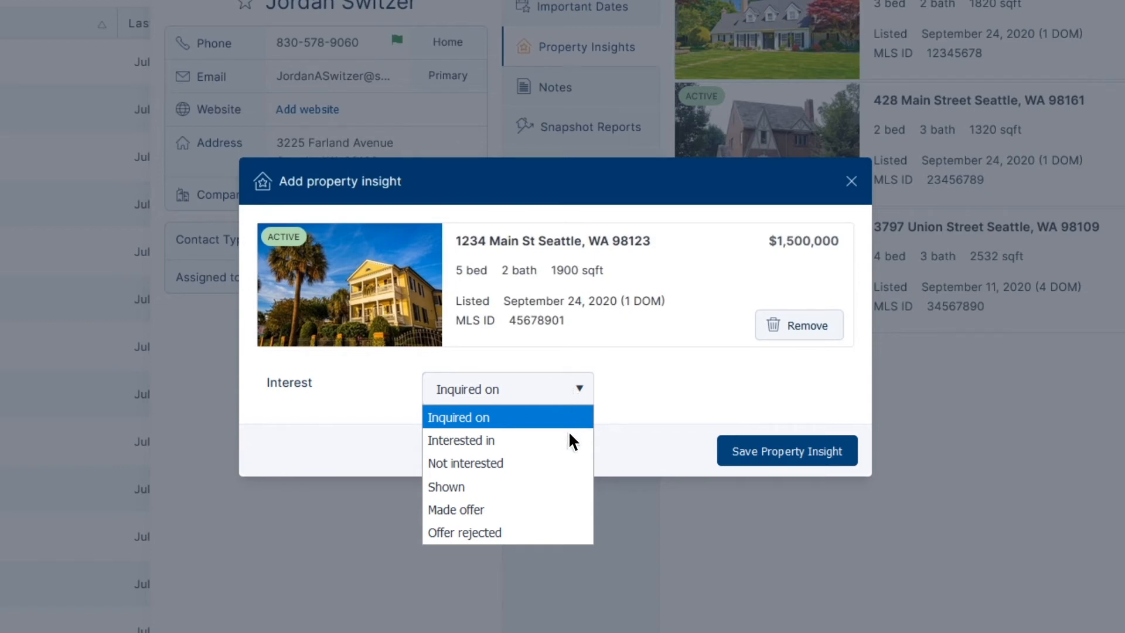
left_click(461, 440)
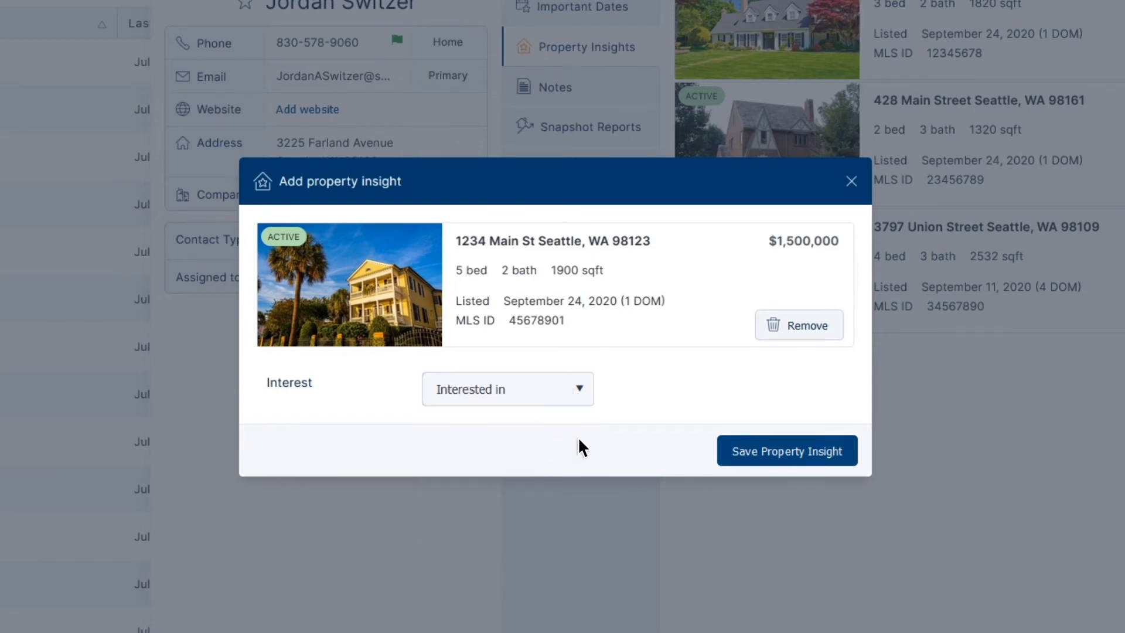
left_click(787, 451)
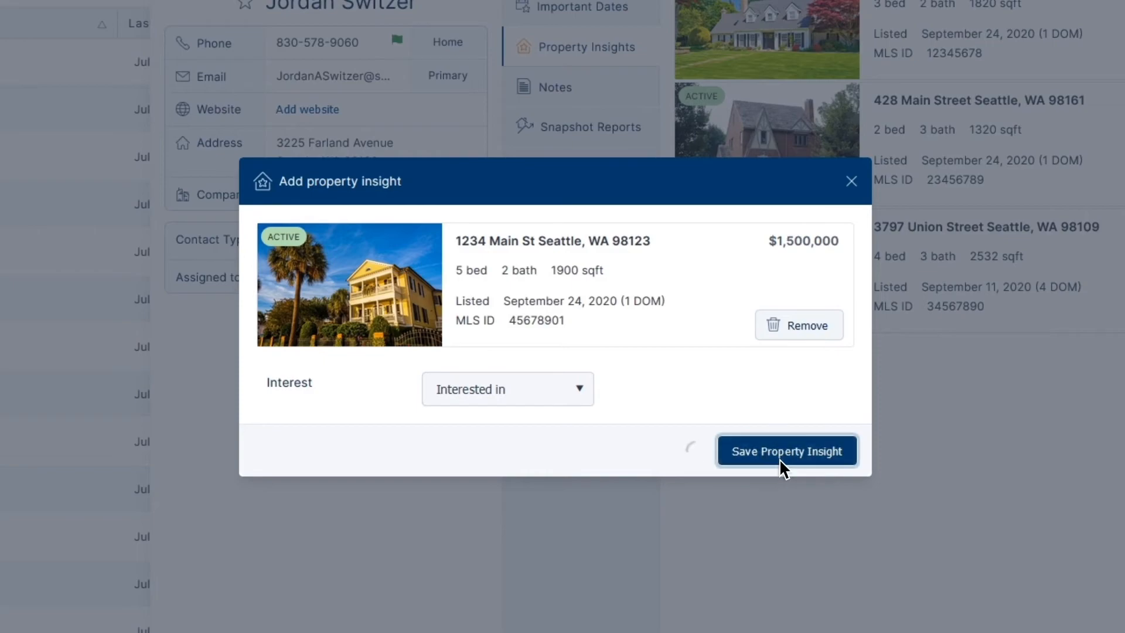
Step: Scroll the property insights down to the new 1234 Main St card
left_click(786, 451)
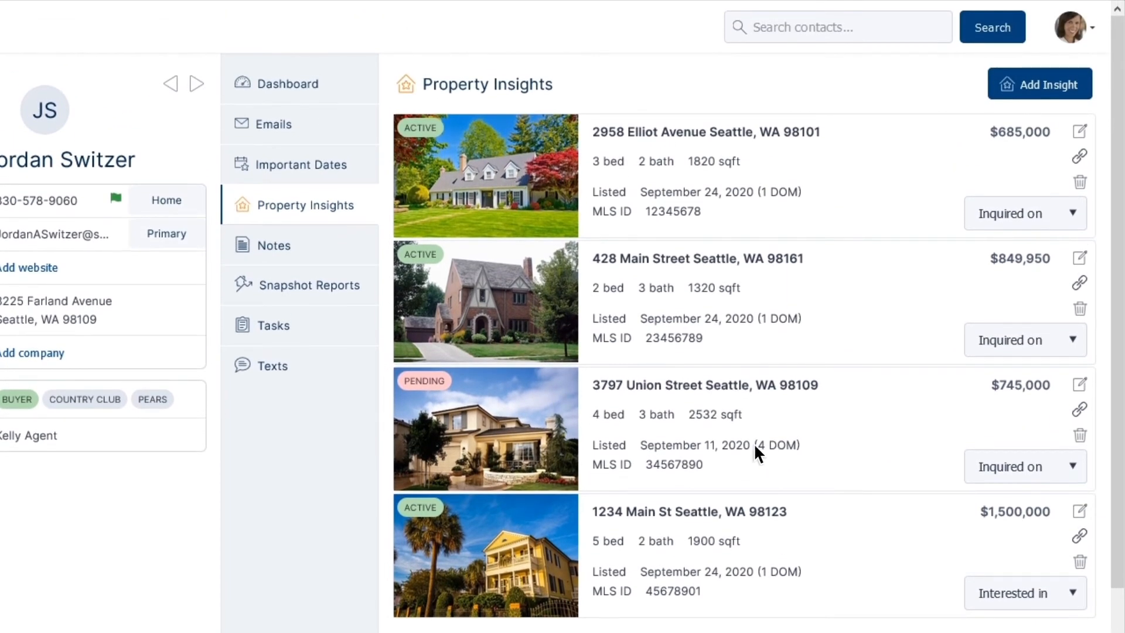
mouse_move(366, 215)
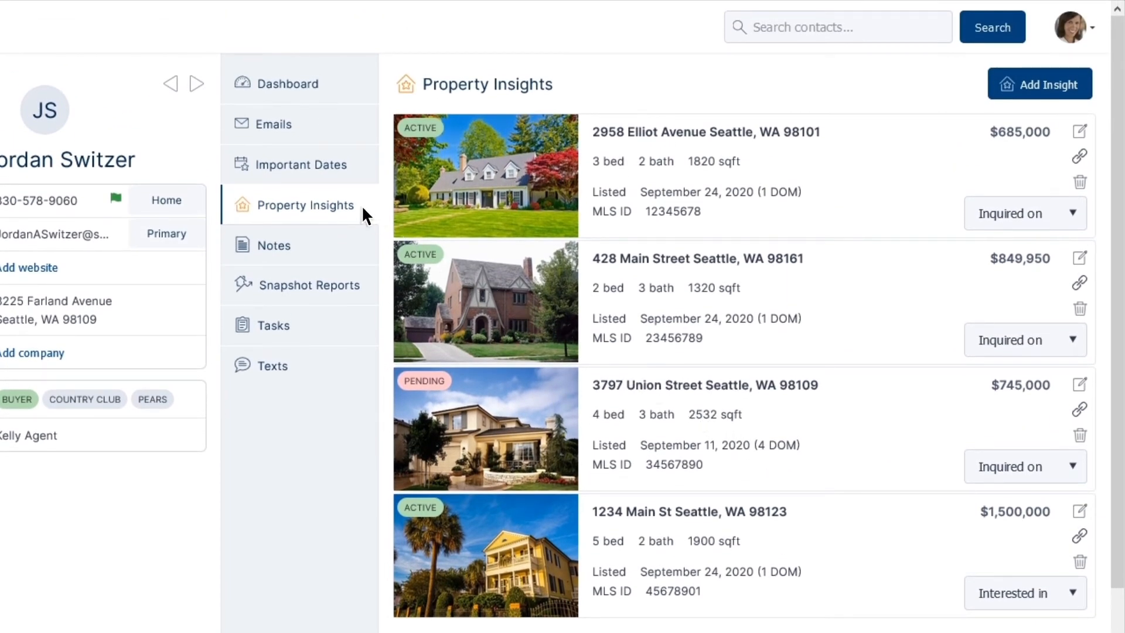
scroll("down", 3)
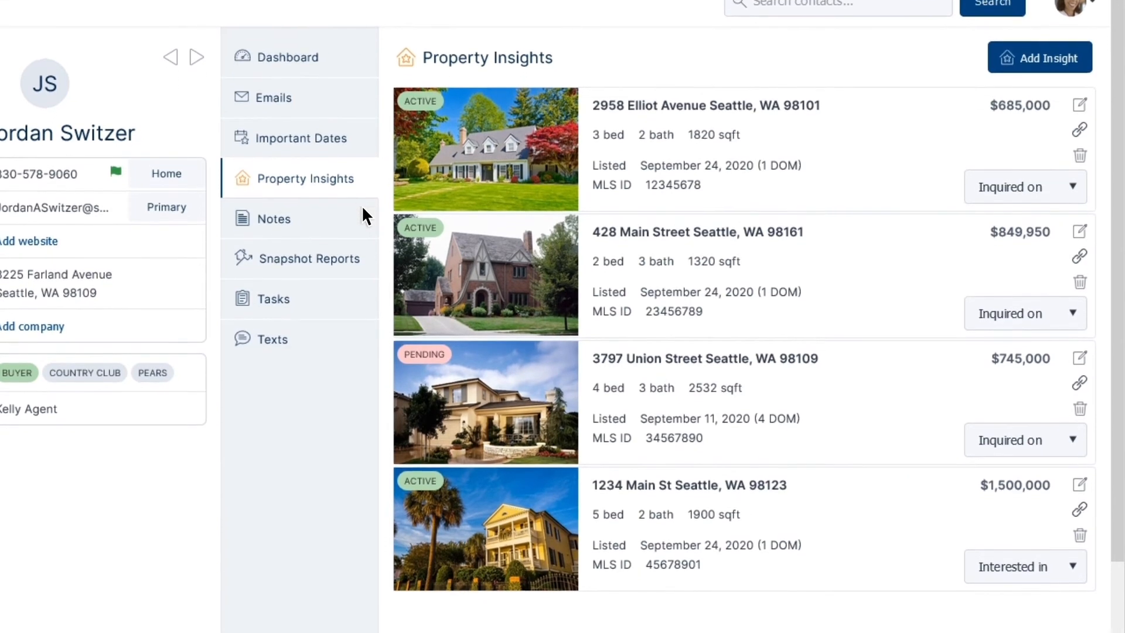
scroll("down", 3)
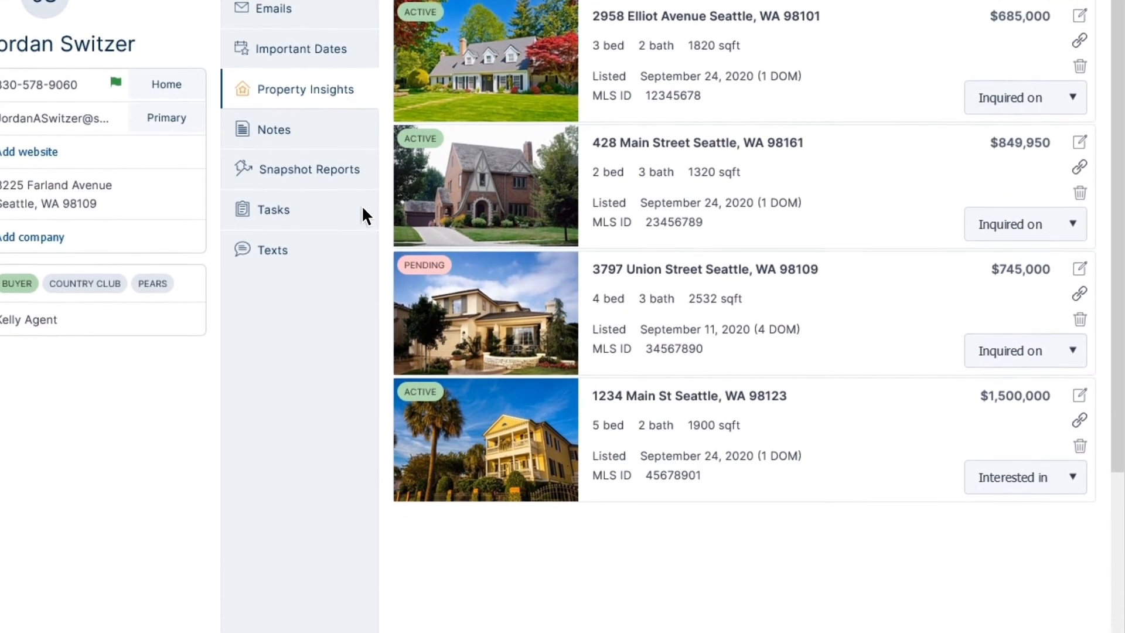
scroll("down", 3)
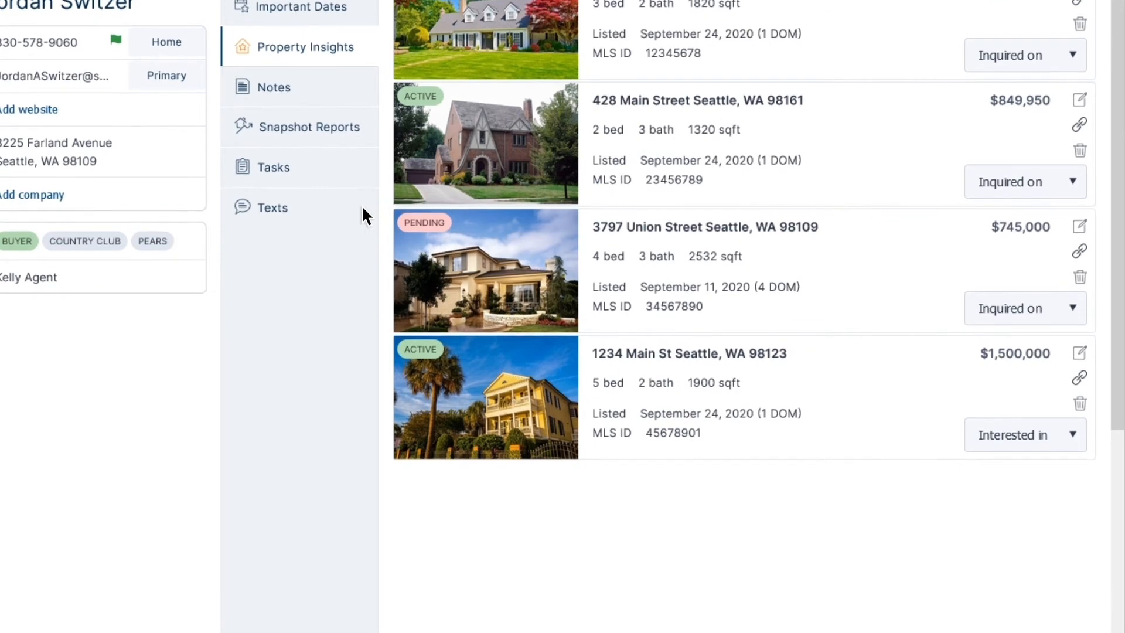
mouse_move(1069, 443)
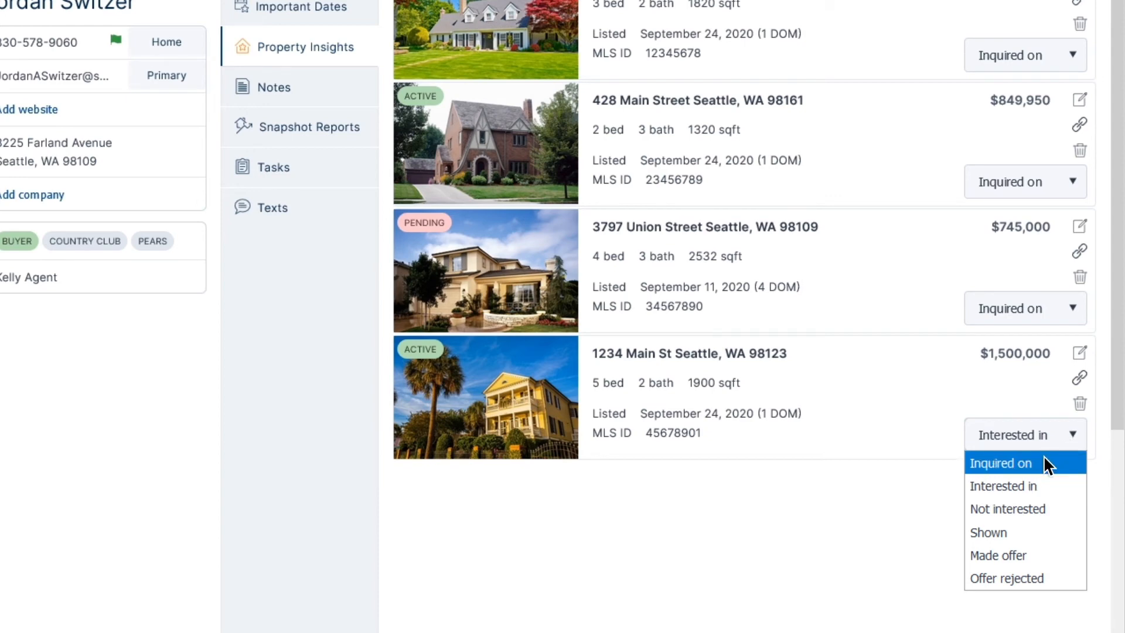
Step: Set 1234 Main St's interest to Inquired on, then dismiss the Add note panel
left_click(1001, 463)
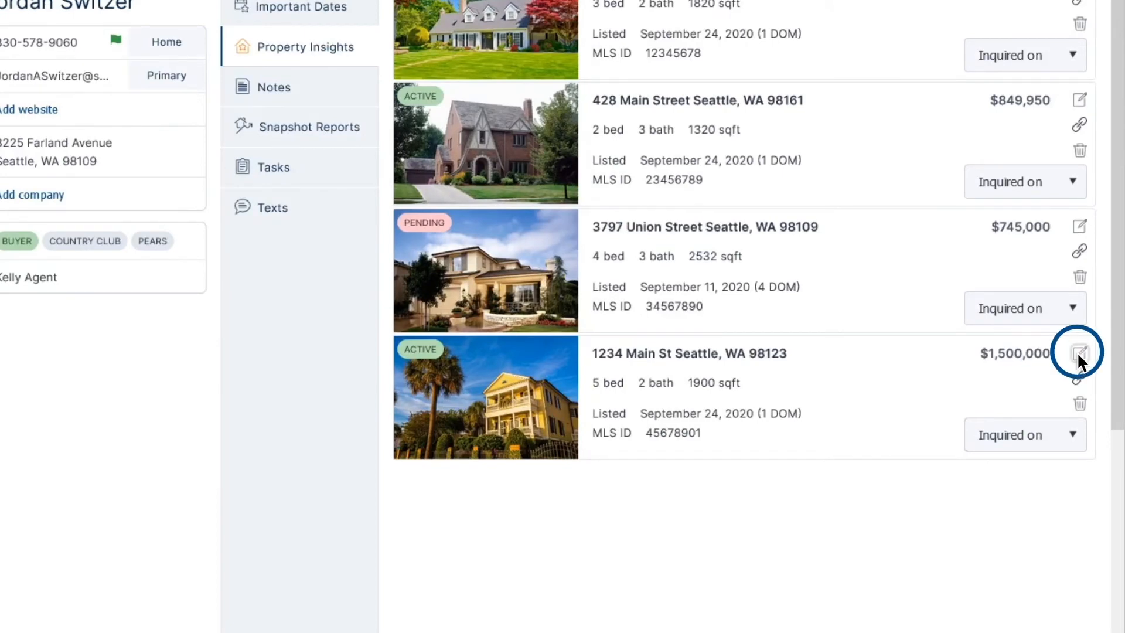
left_click(1080, 352)
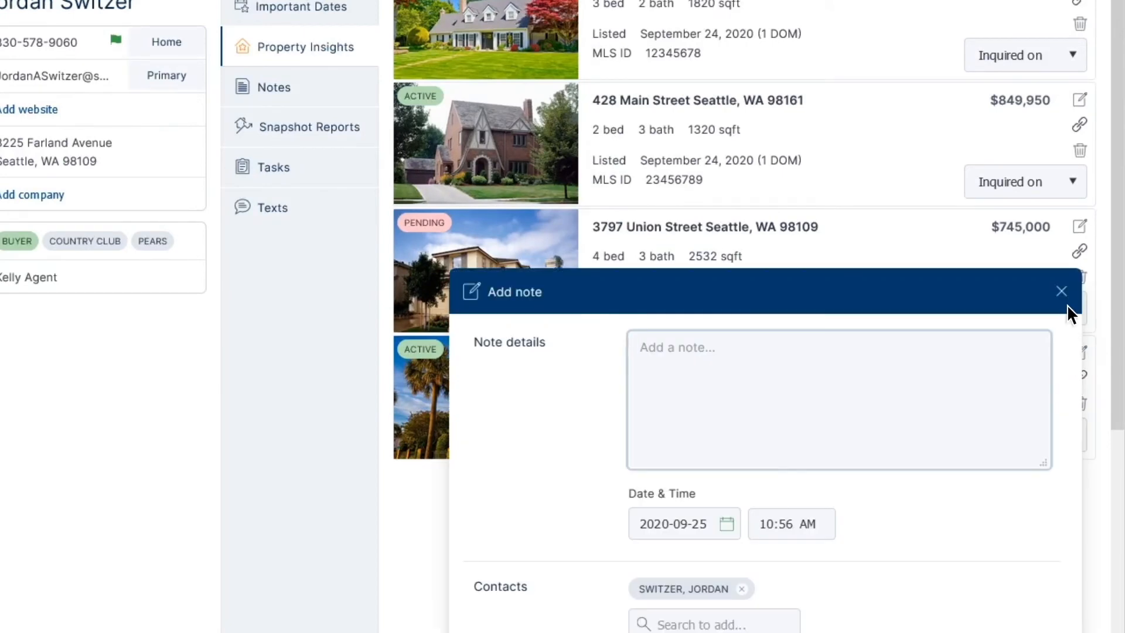
left_click(1062, 291)
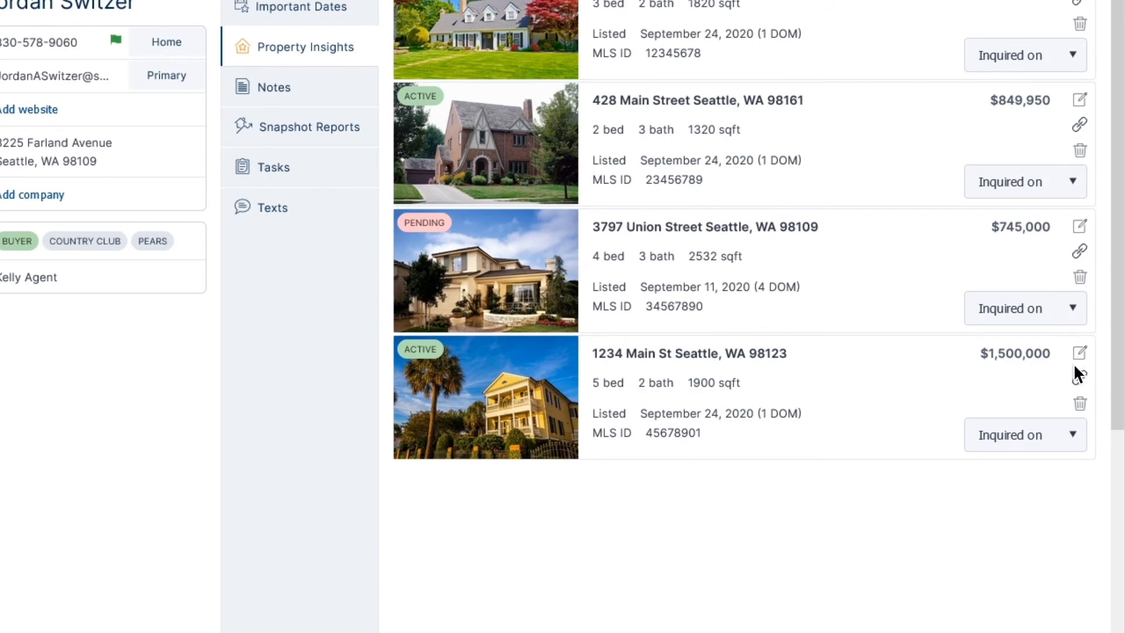
mouse_move(1080, 377)
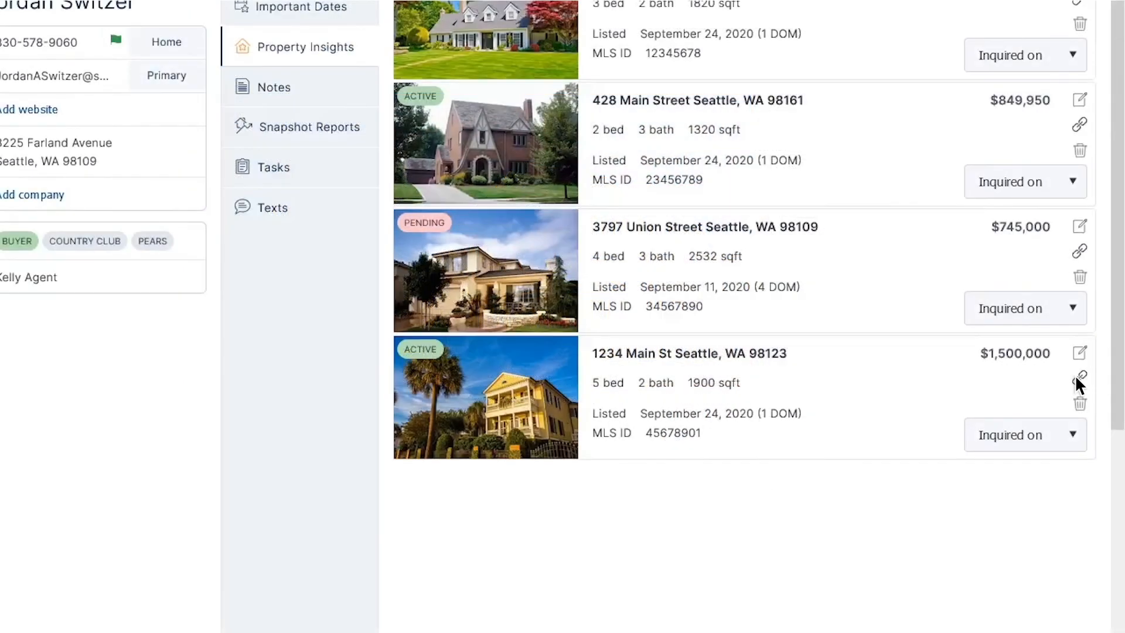
mouse_move(1080, 403)
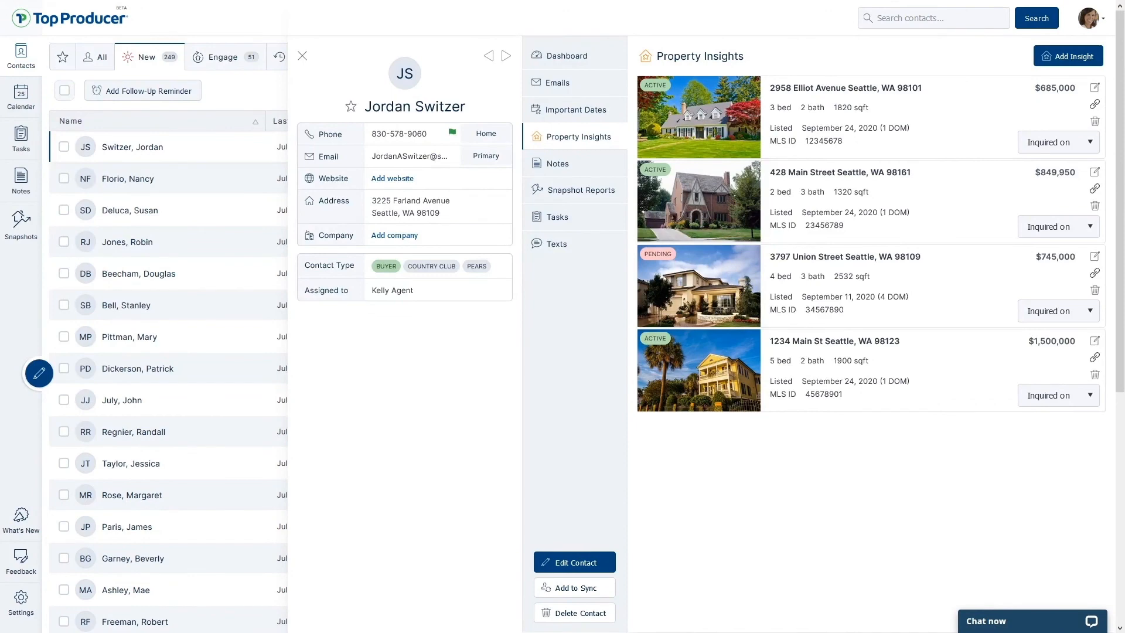
left_click(556, 82)
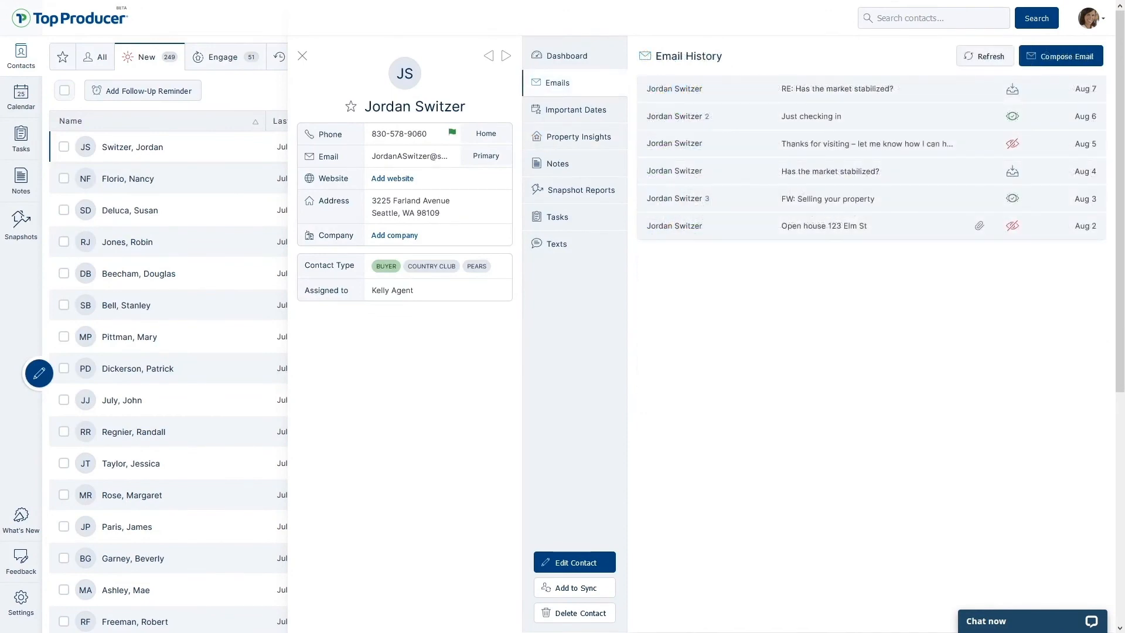
left_click(557, 243)
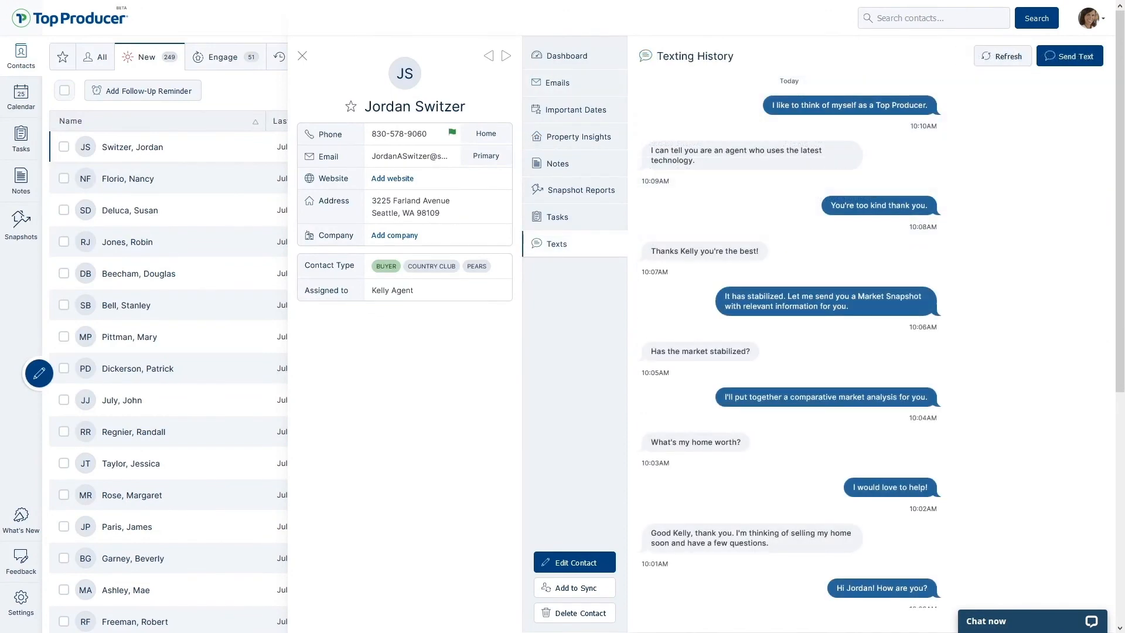
left_click(579, 137)
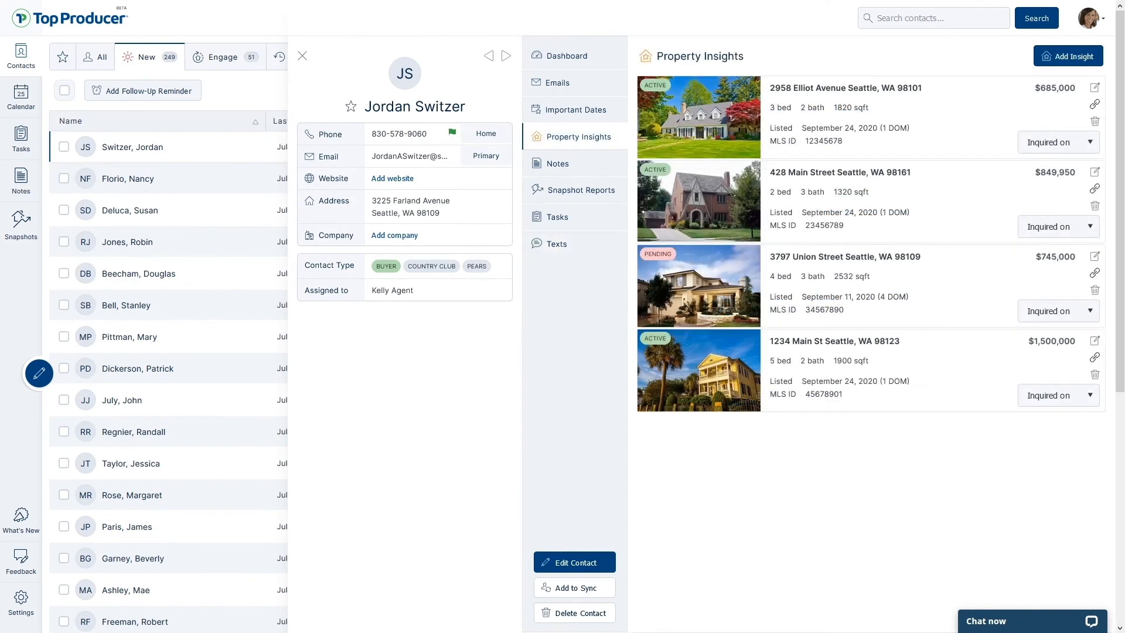